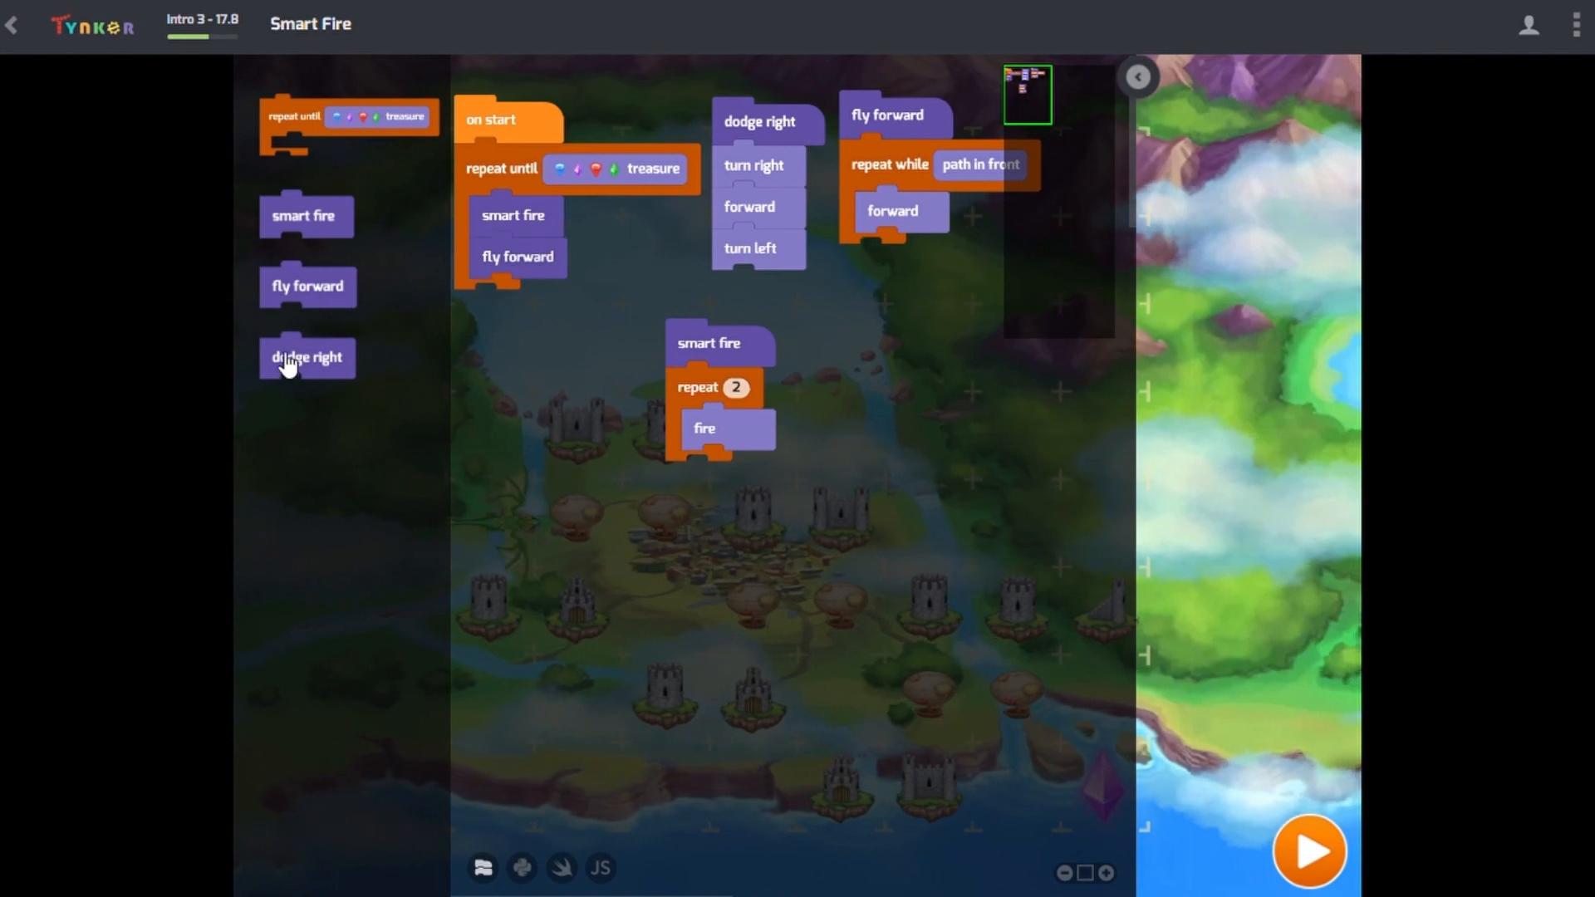
Switch from Smart Fire to the Adventure Game knight's movement and walk-function code.
{"action": "left_click", "coordinate": [1310, 852]}
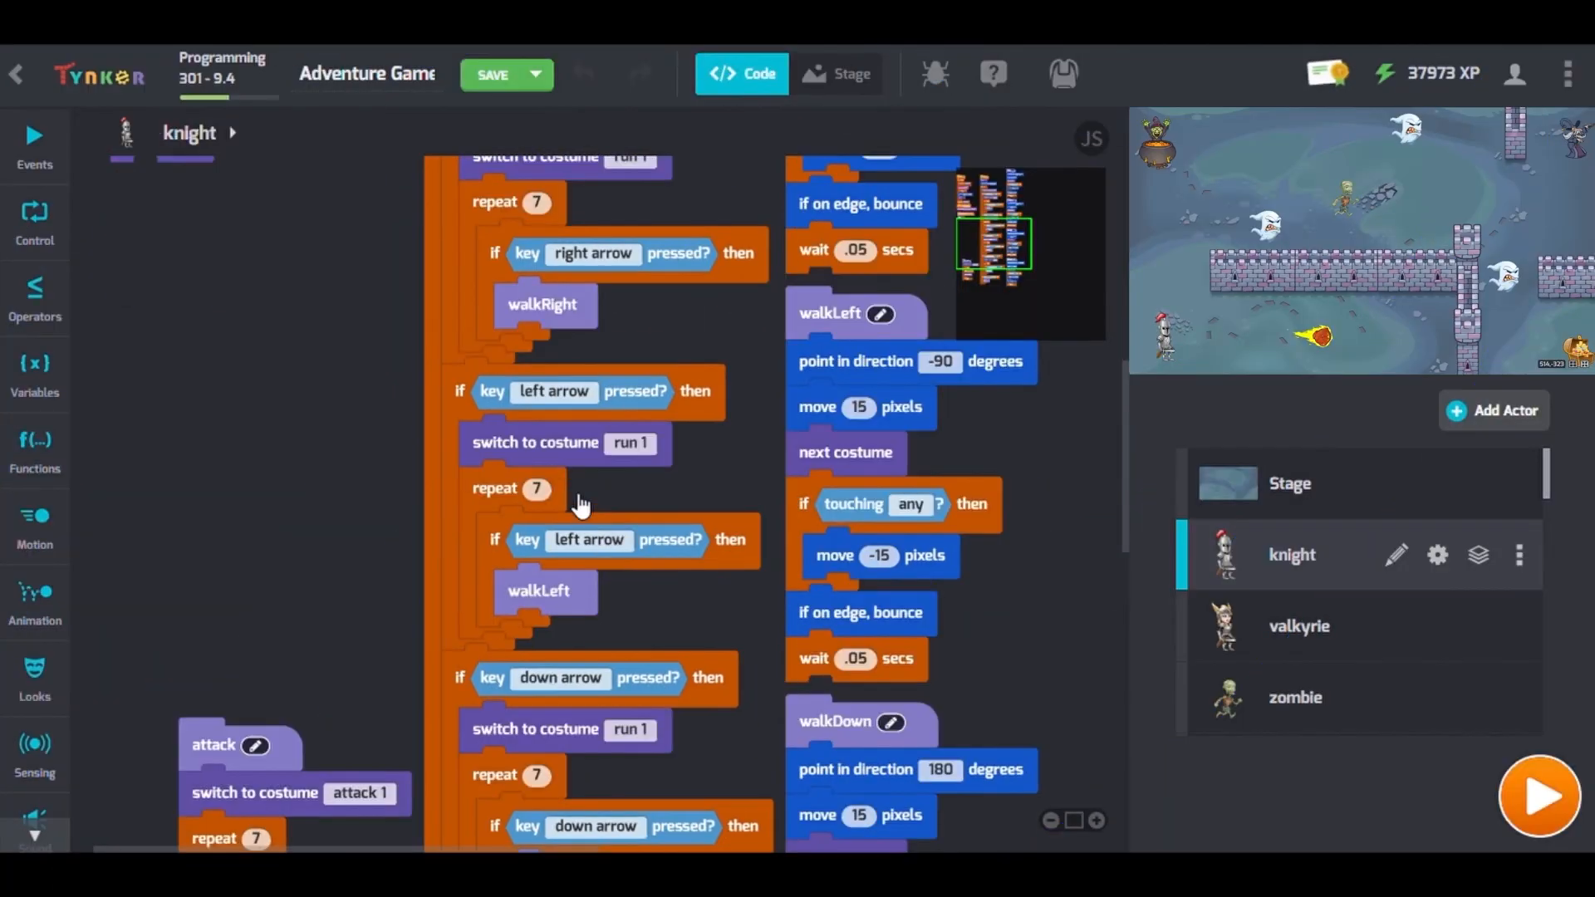
Show the Collect the Items lesson with inventory scripts turning trooper parts trooperblue.
{"action": "left_click", "coordinate": [1538, 797]}
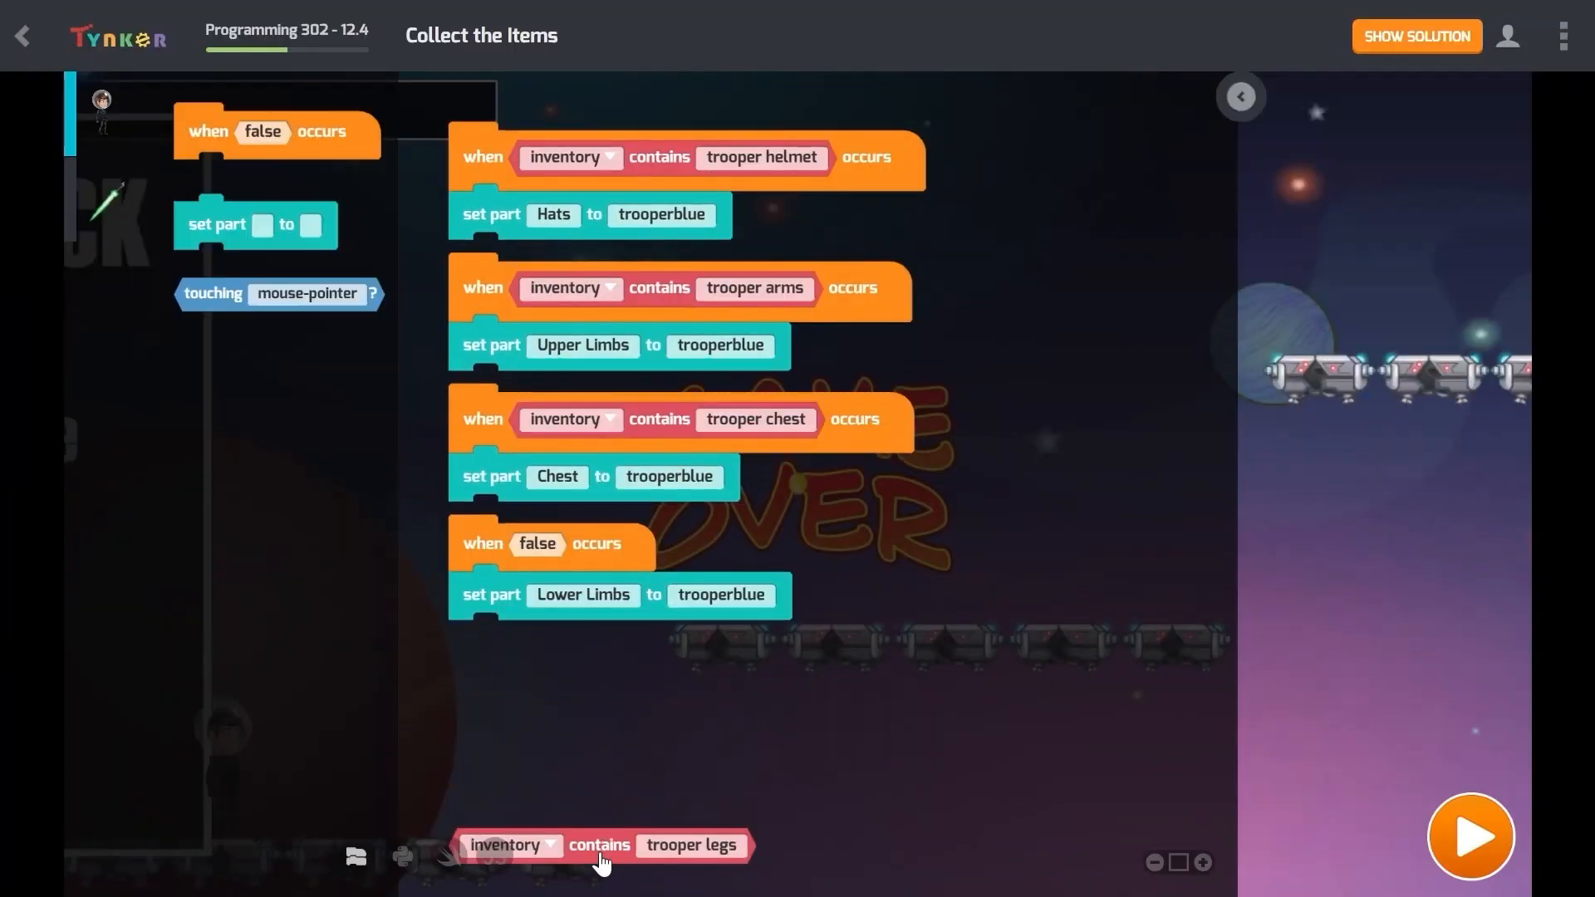
Bring up the Leaderboard lesson's game-over script ending with drawLeaderboard.
{"action": "left_click", "coordinate": [1469, 837]}
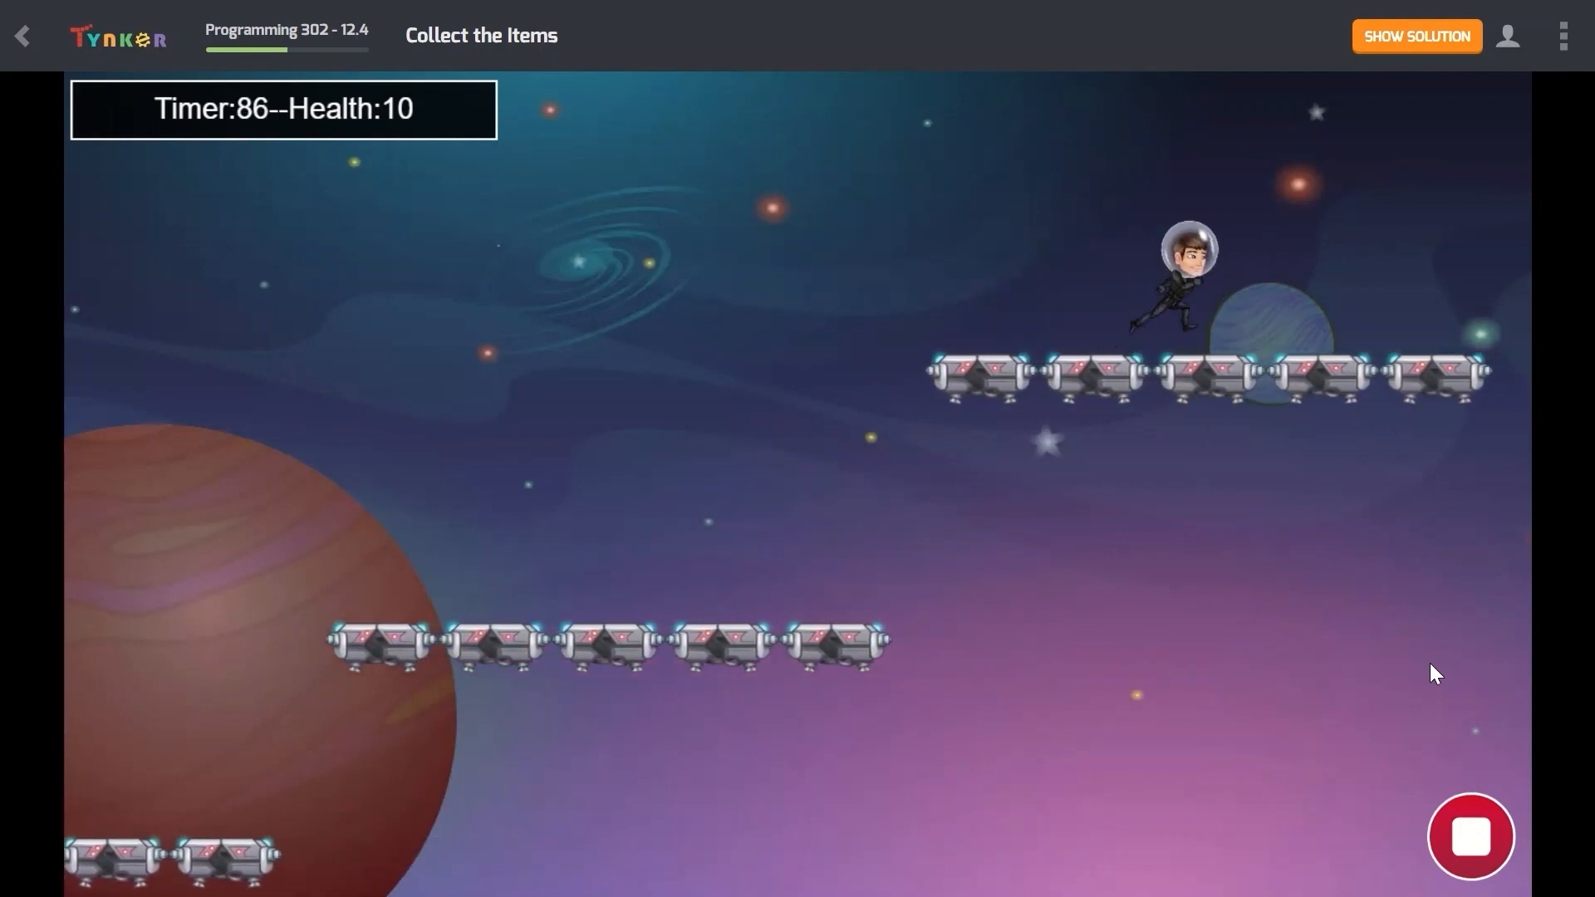
{"action": "left_click", "coordinate": [1469, 837]}
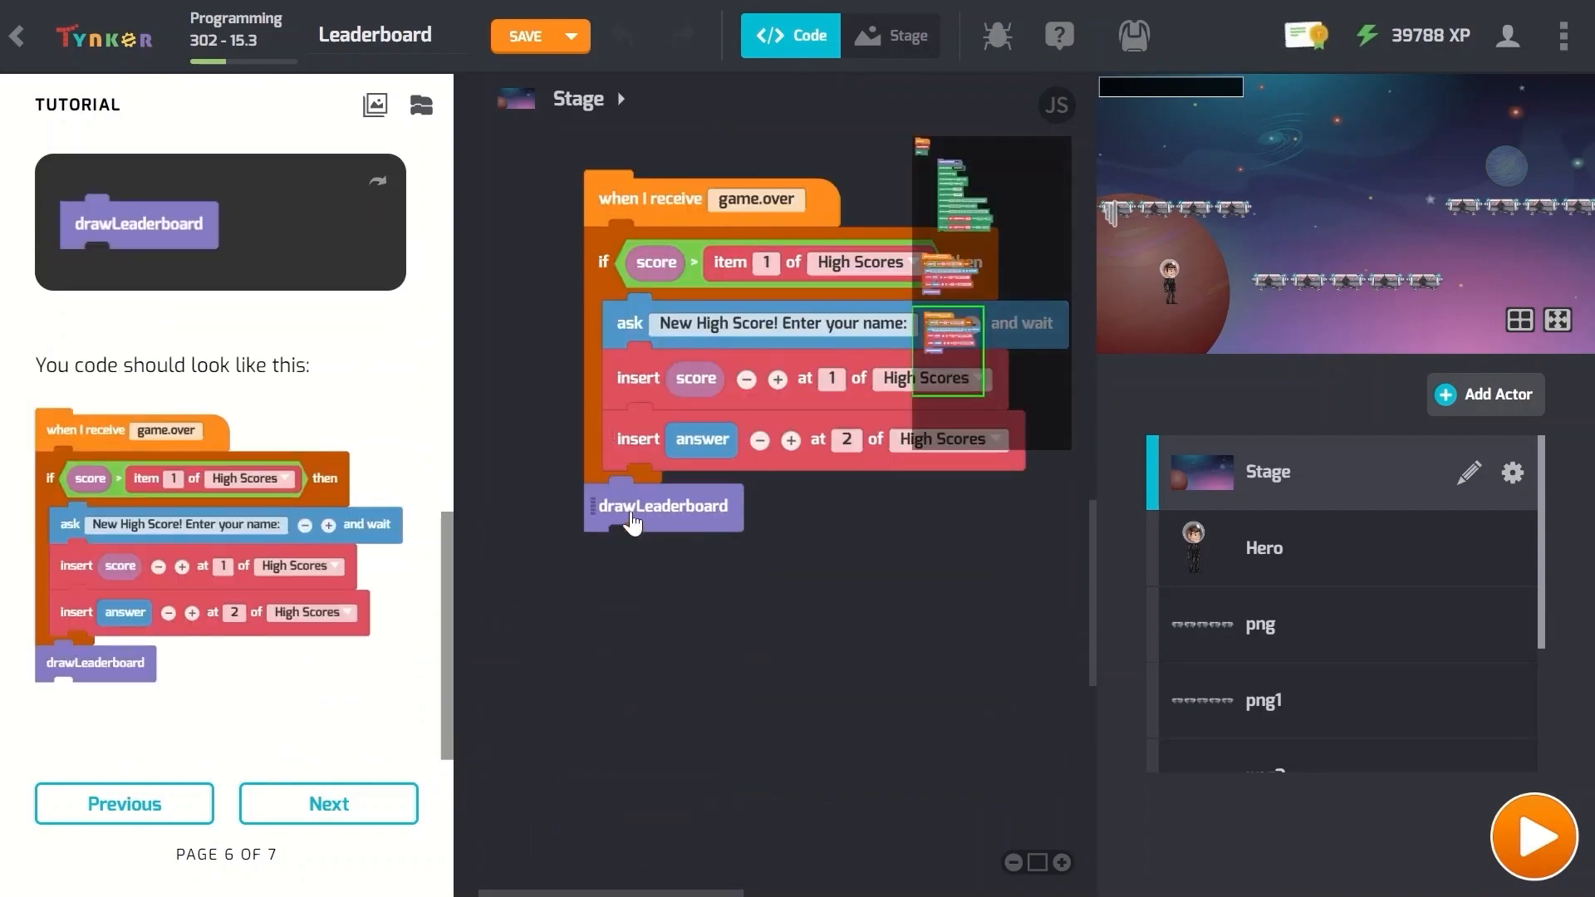
Open the Python 1 course and start the Test Your Skills placement test.
{"action": "left_click", "coordinate": [1532, 838]}
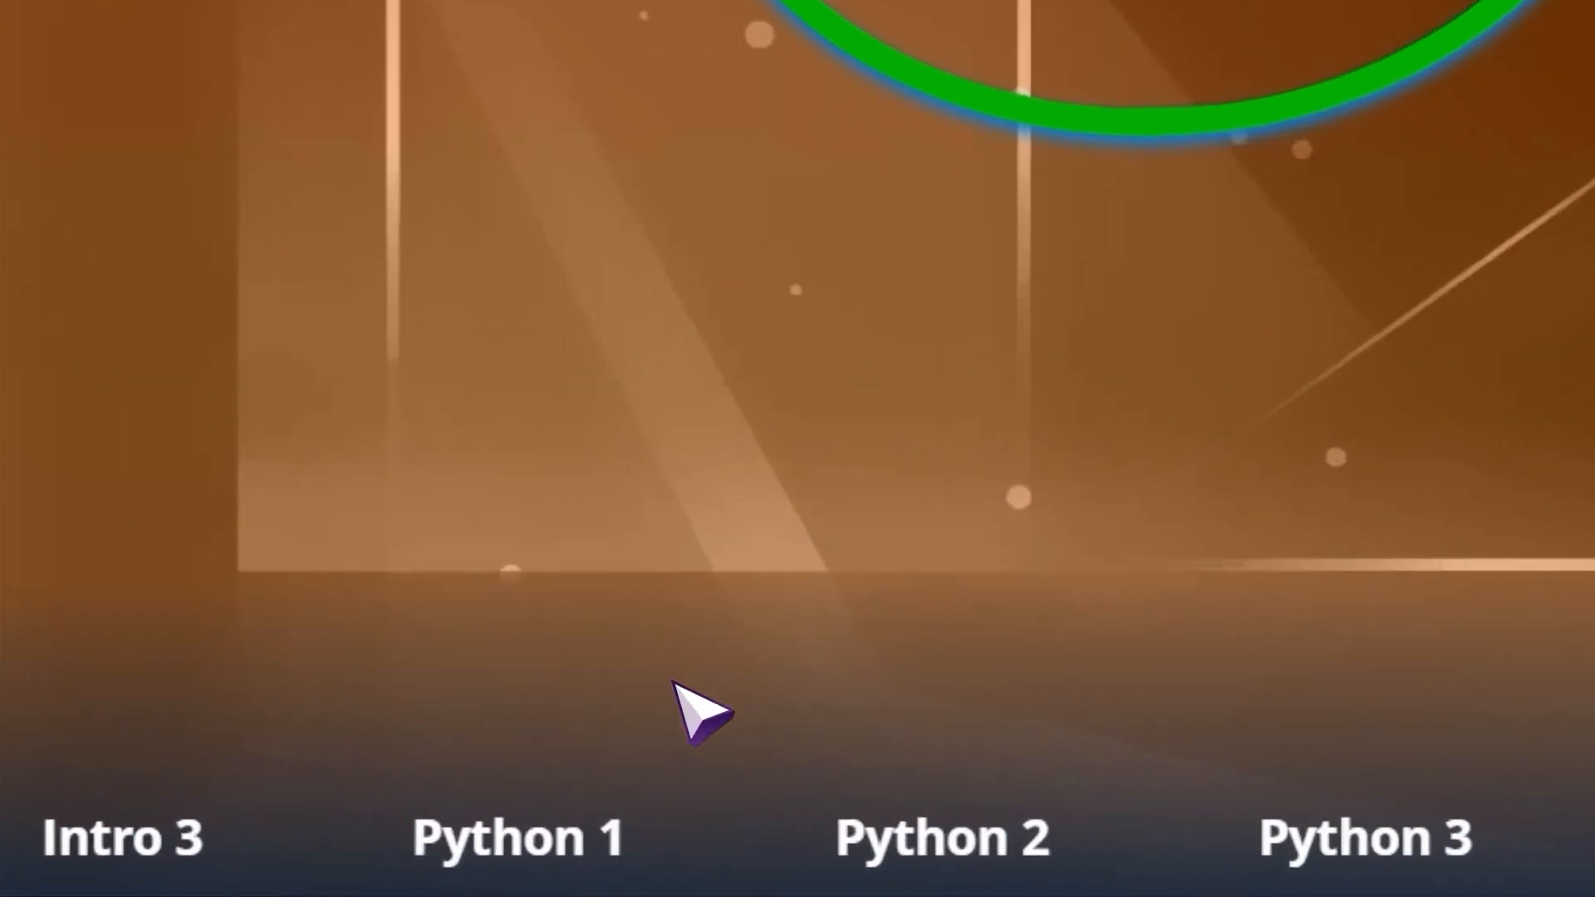
{"action": "left_click", "coordinate": [516, 838]}
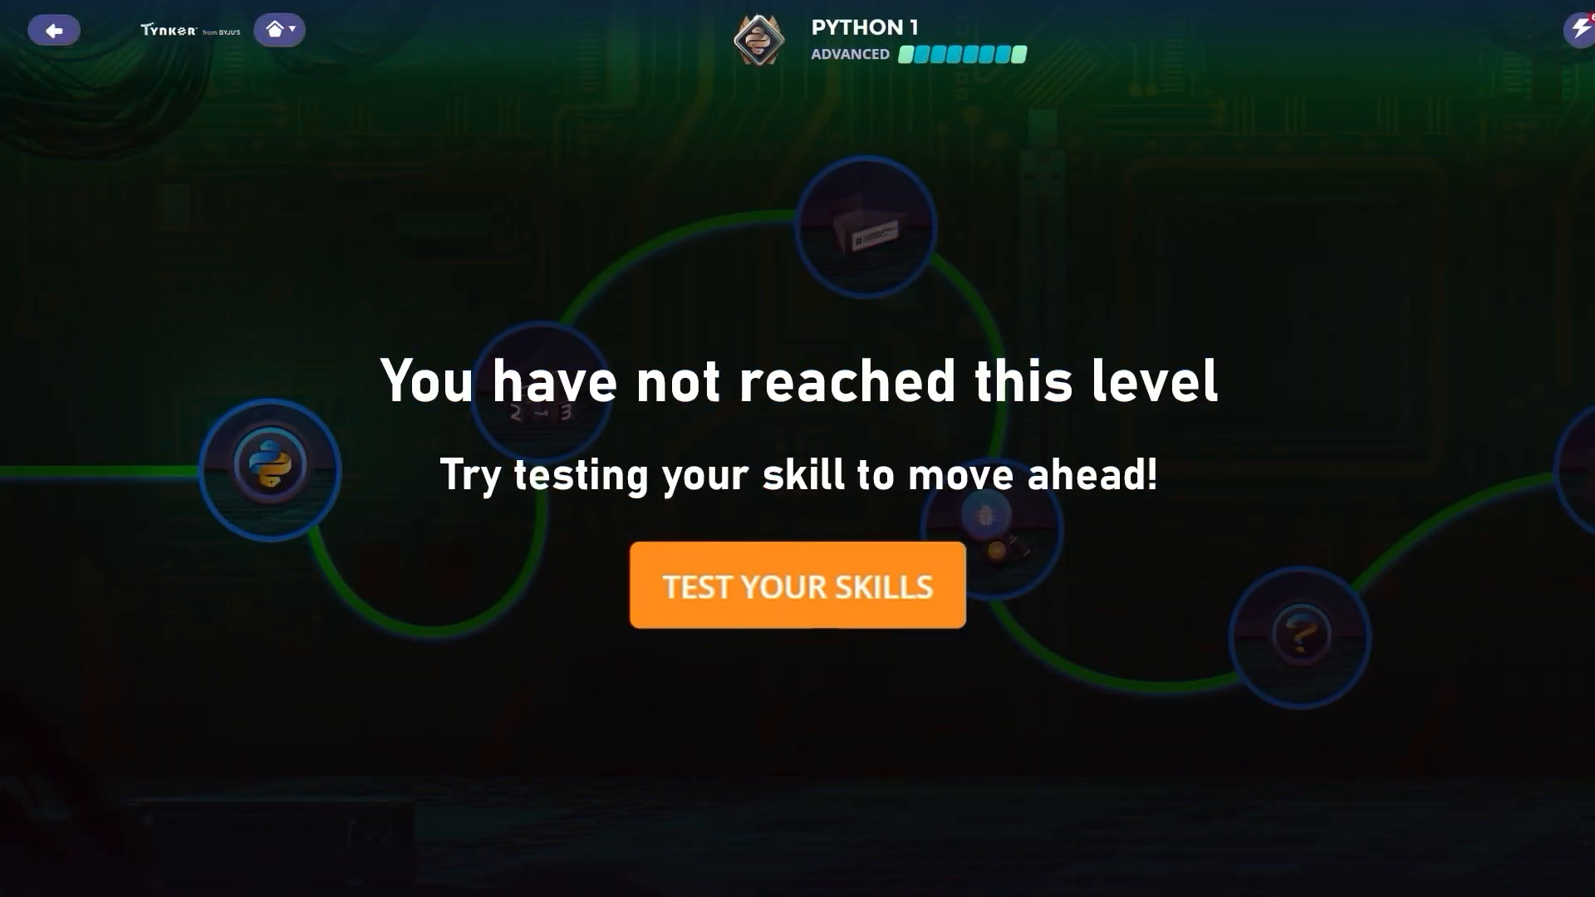
{"action": "left_click", "coordinate": [797, 585]}
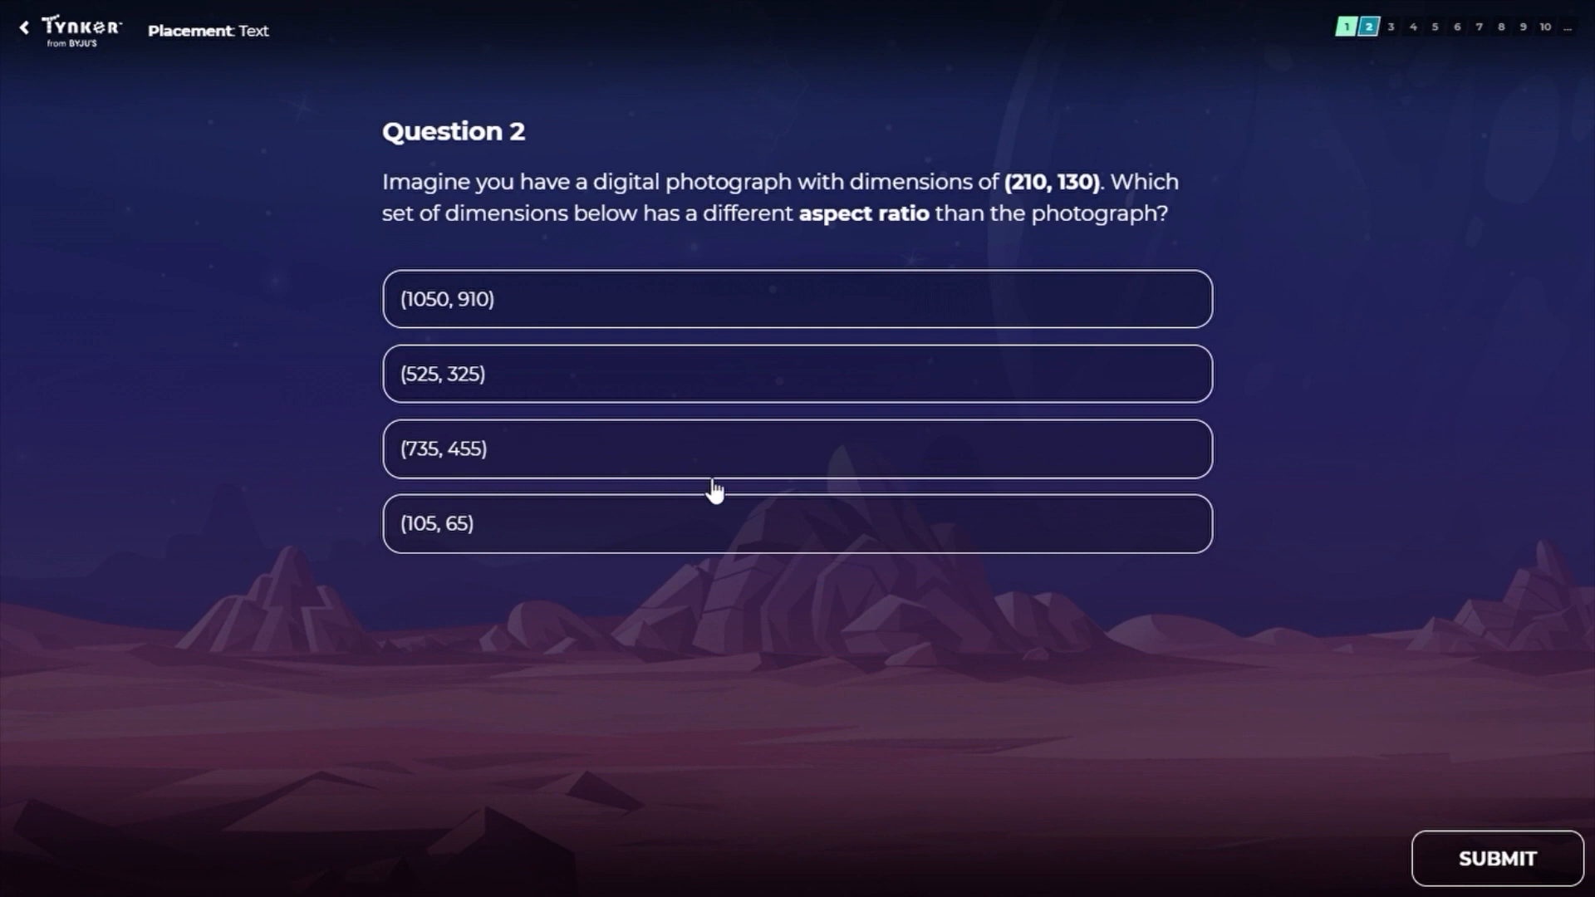